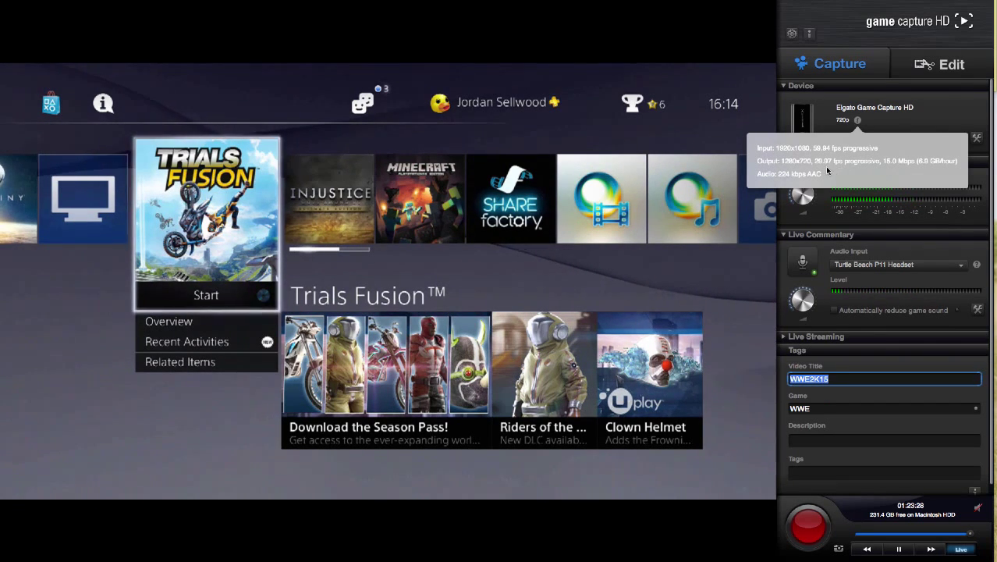
pyautogui.moveTo(926, 129)
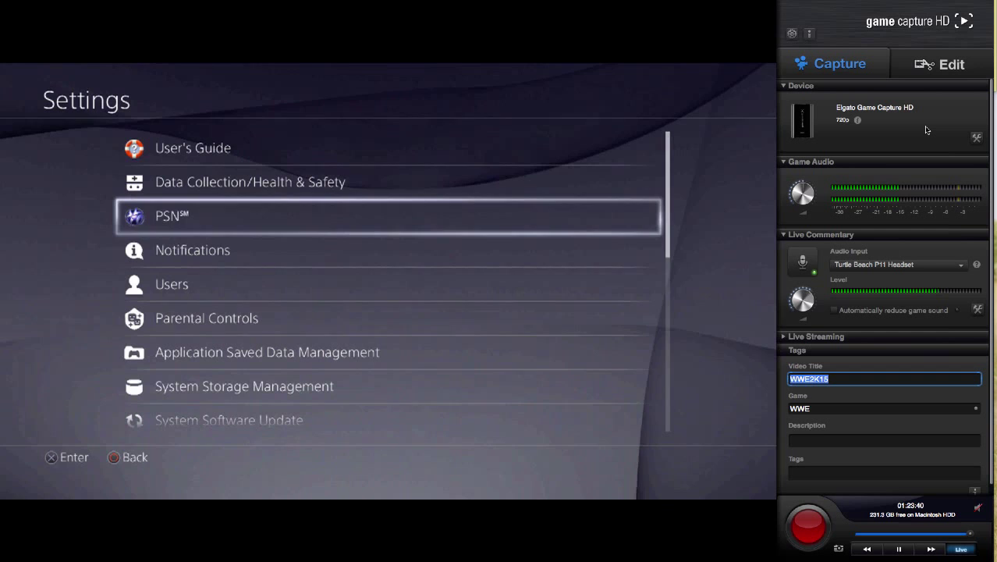
# Step: Set the PS4's Video Output resolution to 720p under Sound and Screen settings
pyautogui.scroll(-3)
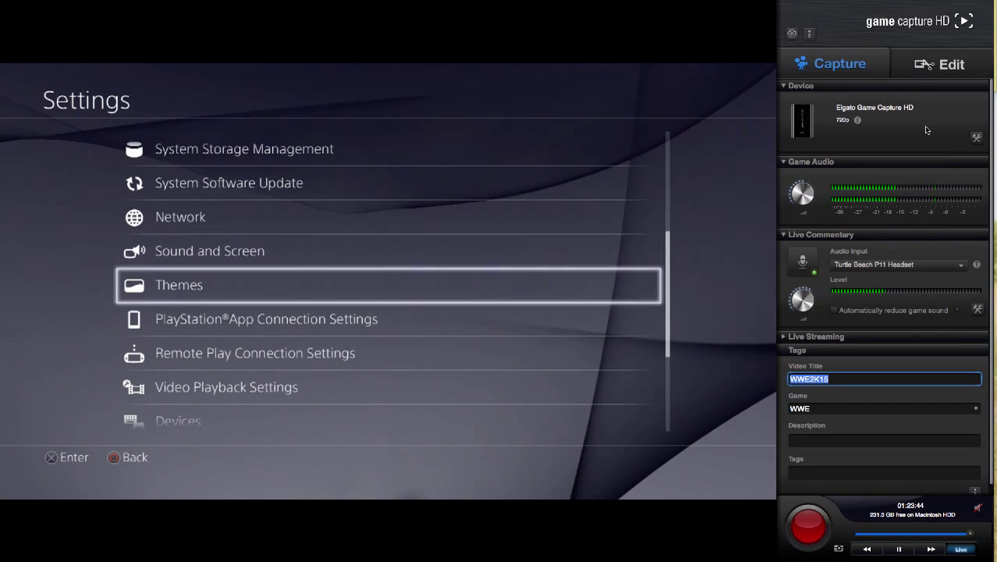
pyautogui.press('Up')
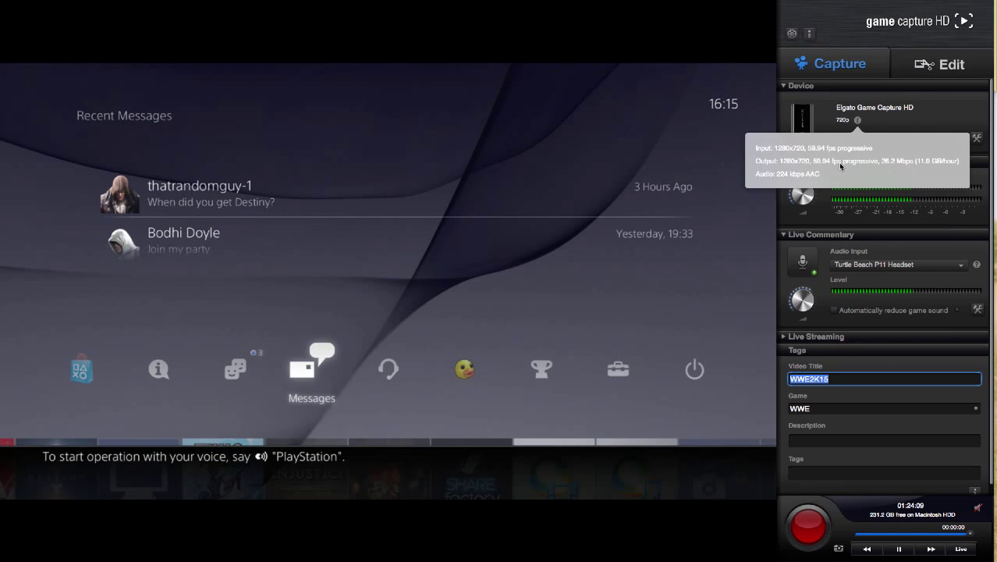
pyautogui.moveTo(924, 120)
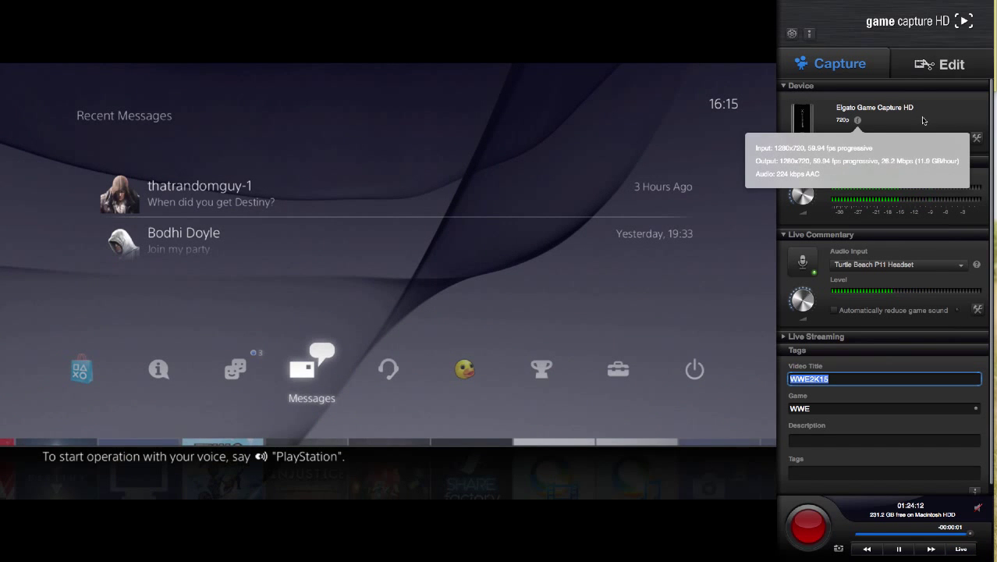
# Step: Verify the 1280x720 59.94 fps input and open Game Capture HD Settings
pyautogui.click(975, 138)
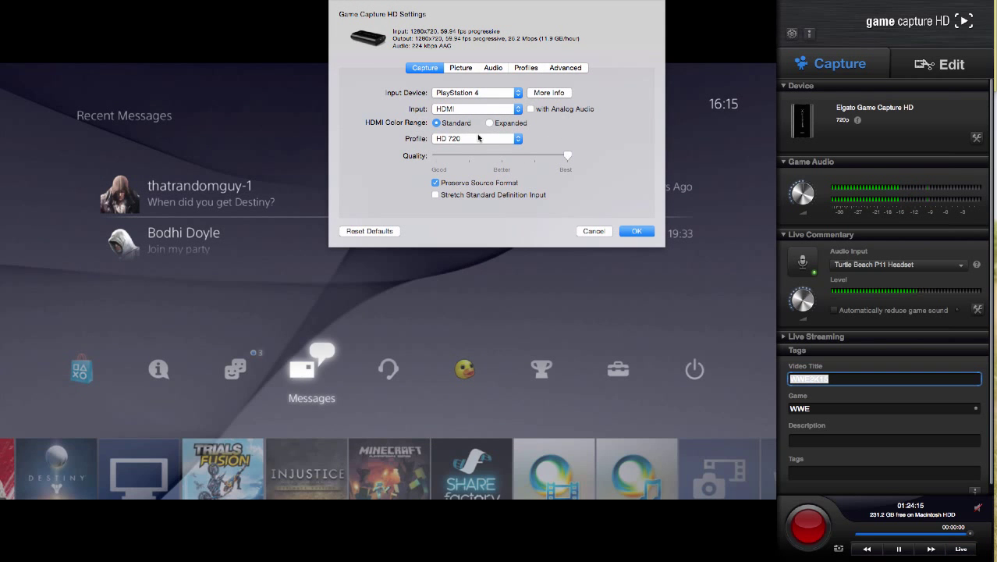
# Step: Choose the HD 720 capture profile and confirm with OK
pyautogui.click(517, 138)
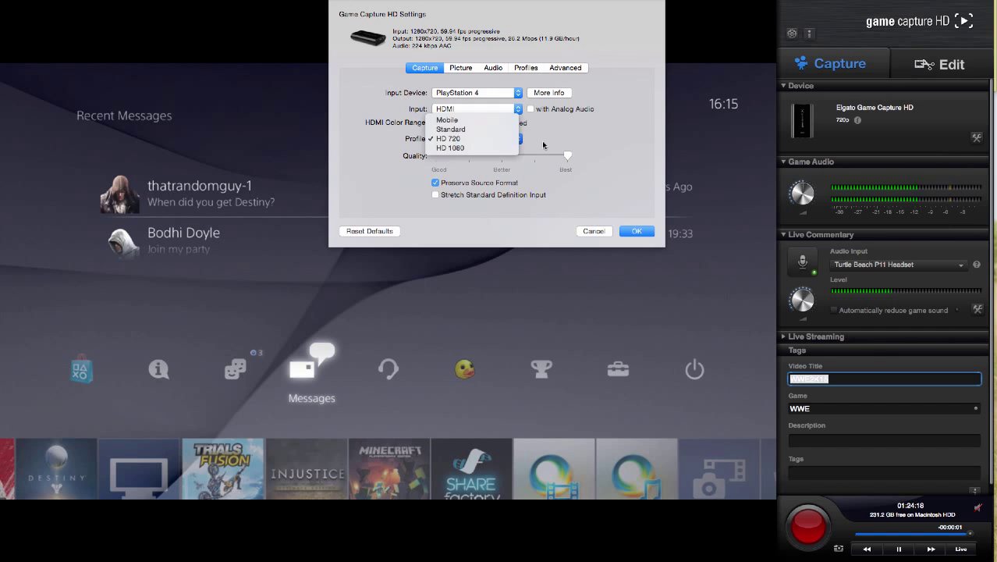
pyautogui.click(448, 138)
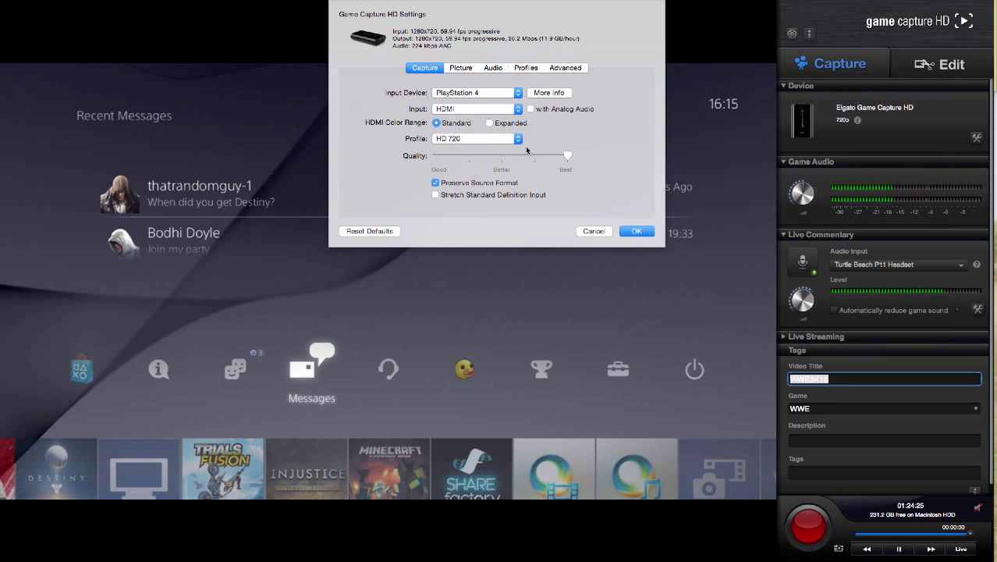
pyautogui.moveTo(371, 185)
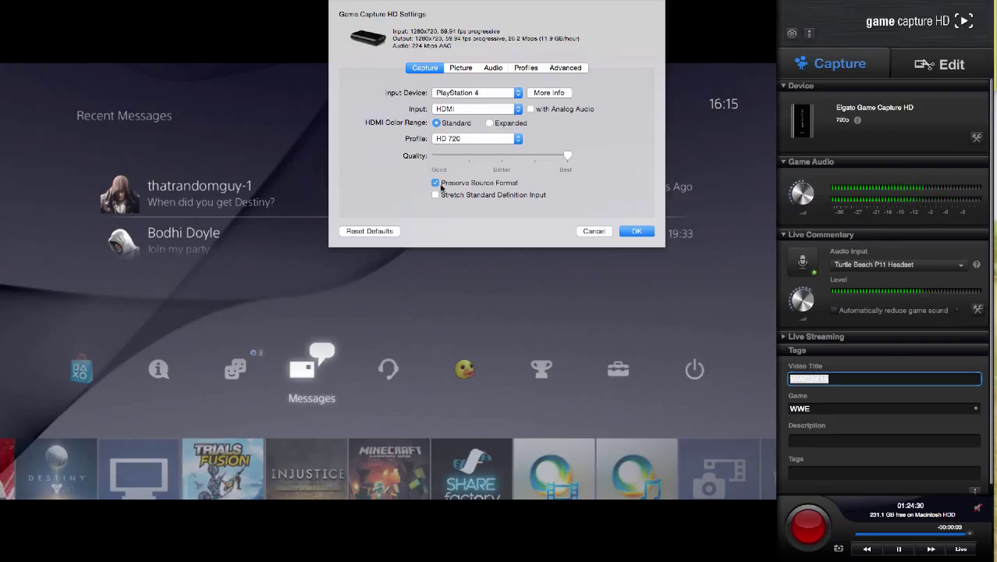
pyautogui.moveTo(562, 163)
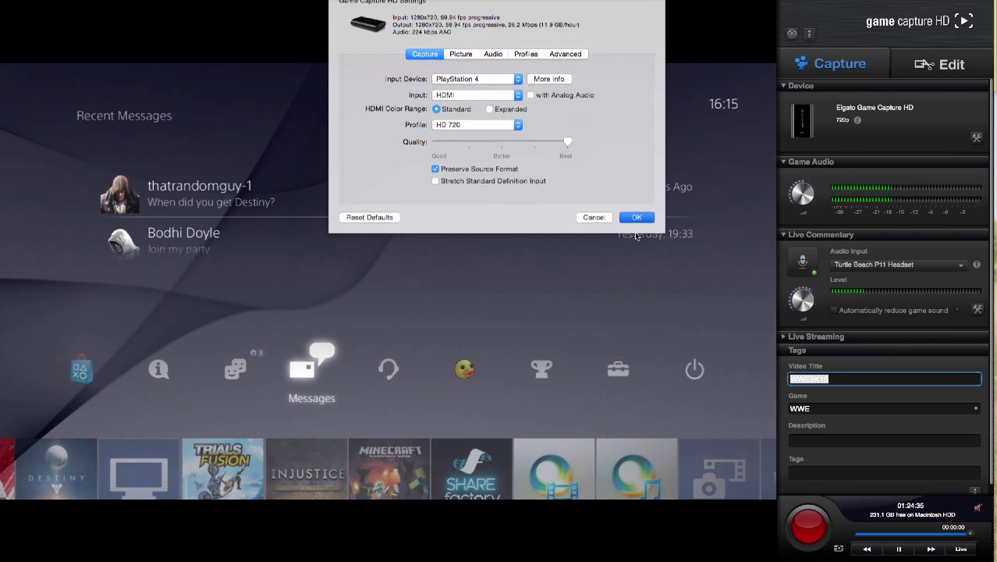
pyautogui.click(636, 217)
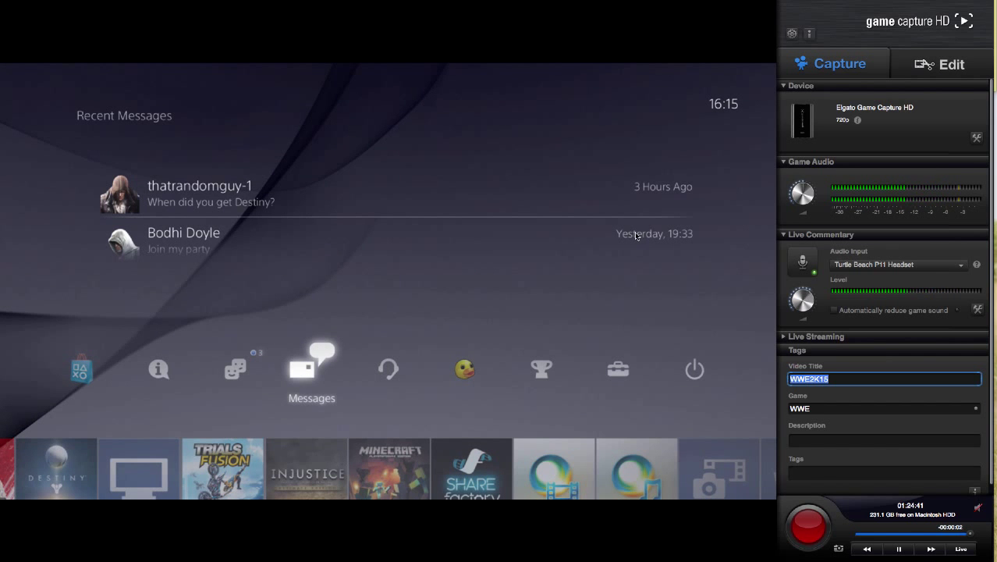
pyautogui.moveTo(582, 231)
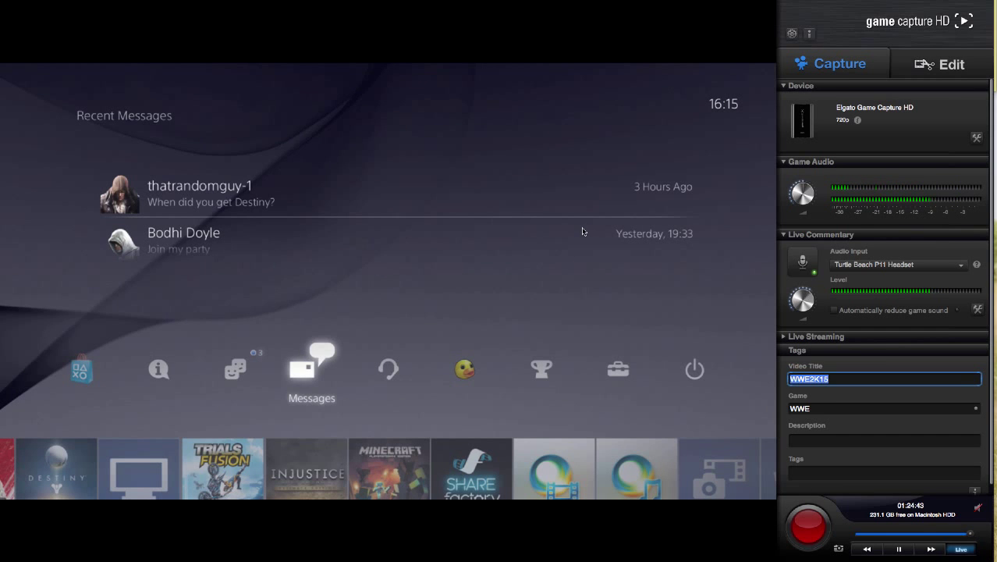